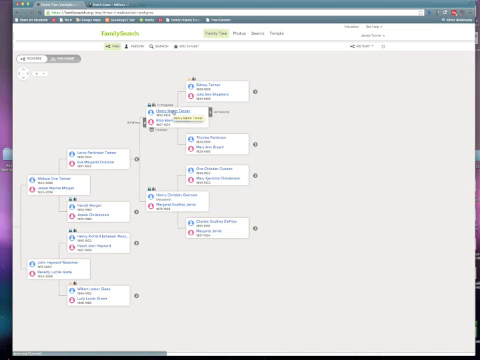
Open the ancestor's person page from the tree and bring the Family Members section into view
click(200, 90)
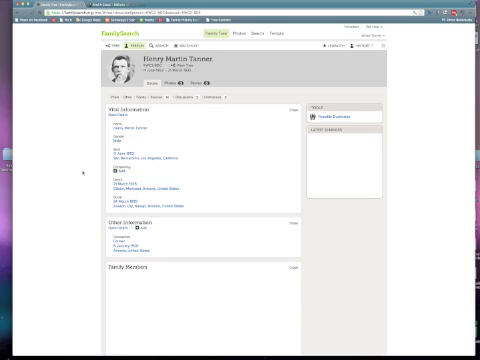
scroll(down, 3)
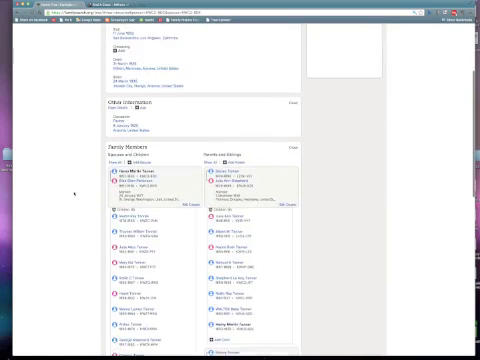
scroll(down, 3)
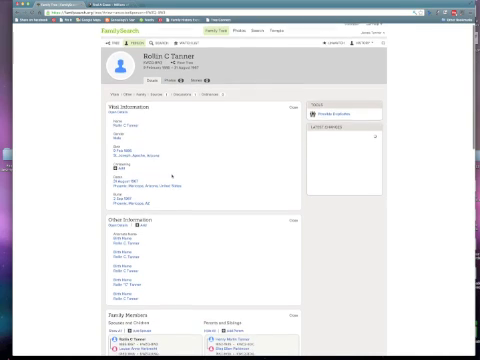
Scroll through the relative's Vital Information and Family Members on their person page
scroll(down, 3)
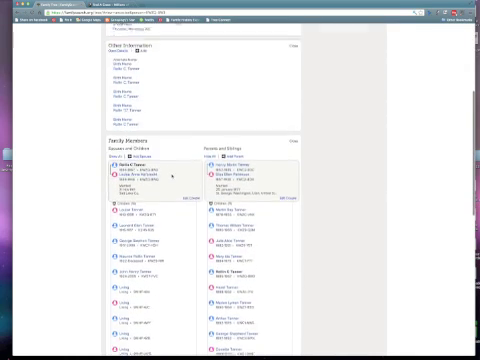
scroll(down, 3)
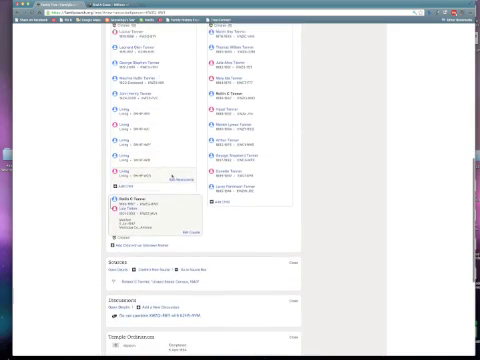
scroll(down, 3)
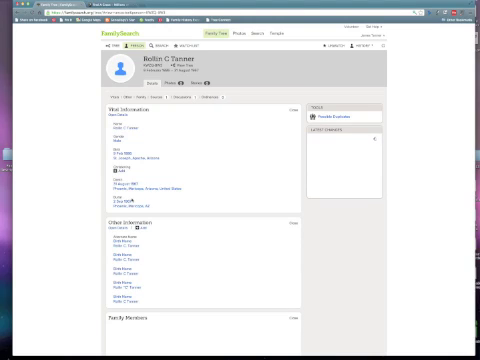
scroll(down, 3)
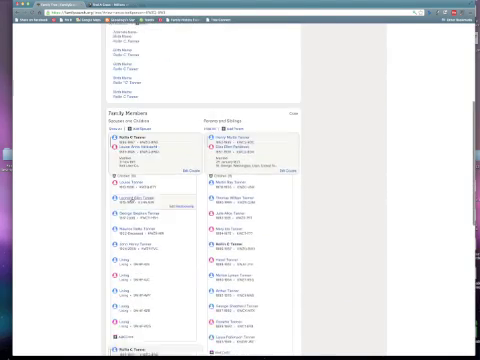
scroll(down, 3)
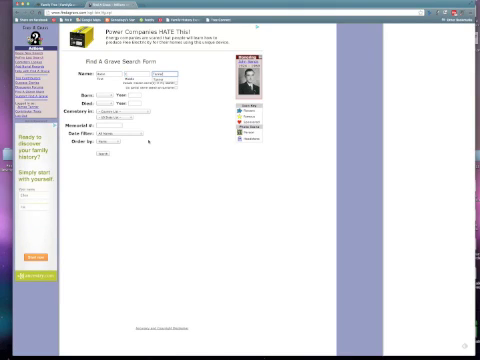
Fill the ancestor's name and choose the country and state as the burial location for the memorial search
click(110, 110)
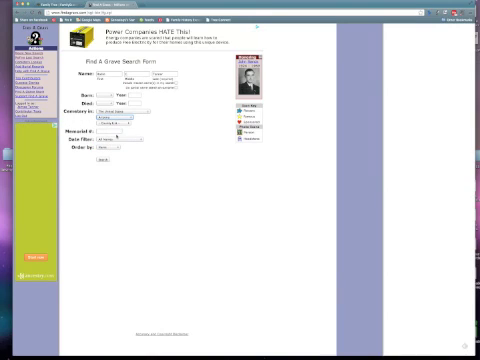
click(108, 112)
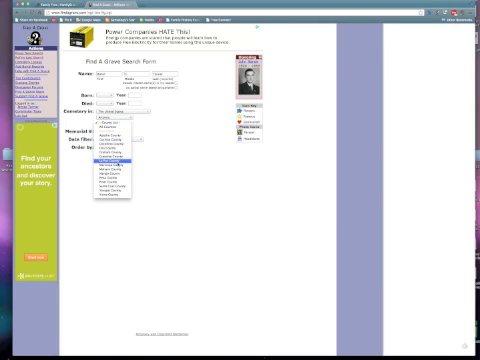
click(110, 160)
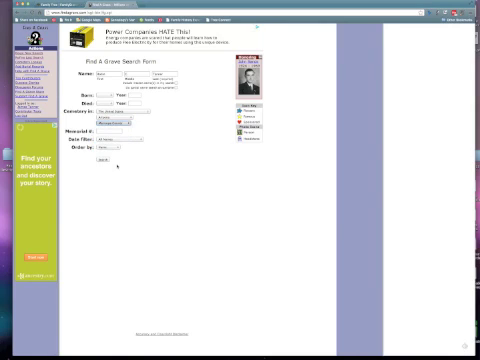
click(100, 158)
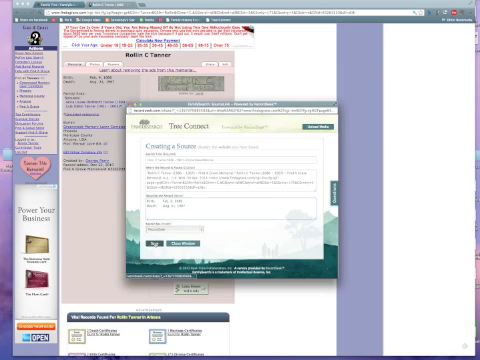
Create the FamilySearch source from the memorial via the TreeConnect Creating a Source form
click(160, 244)
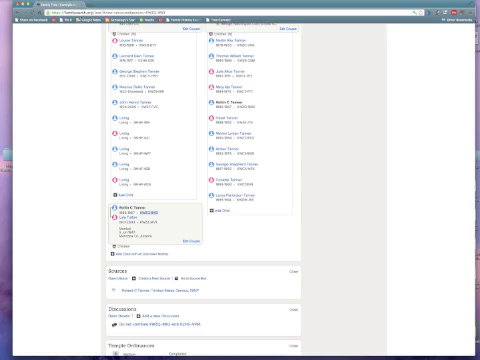
mouse_move(74, 124)
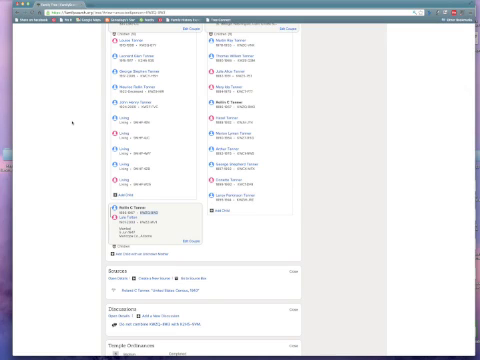
Scroll down the ancestor's person page toward the Sources section
scroll(down, 3)
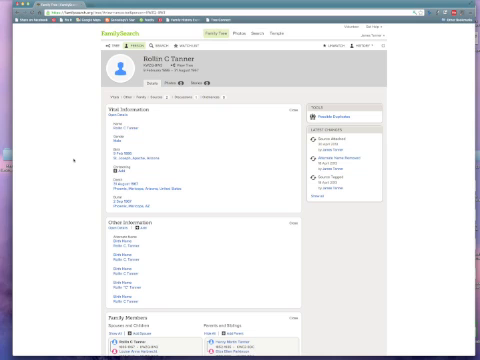
Scroll to Sources and view the new Find a Grave entry with its notes and URL
scroll(down, 3)
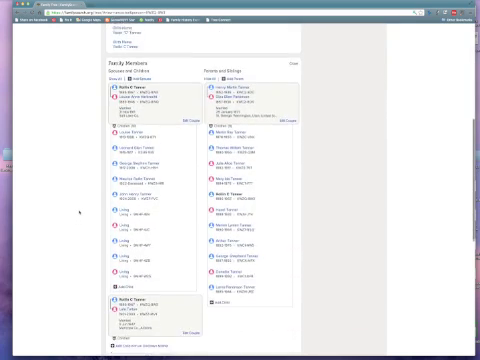
scroll(down, 3)
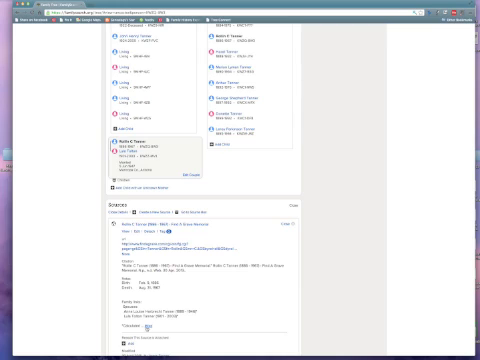
scroll(down, 3)
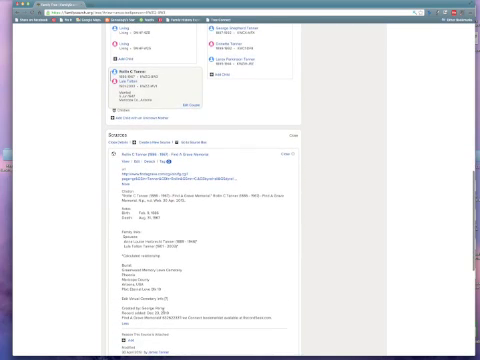